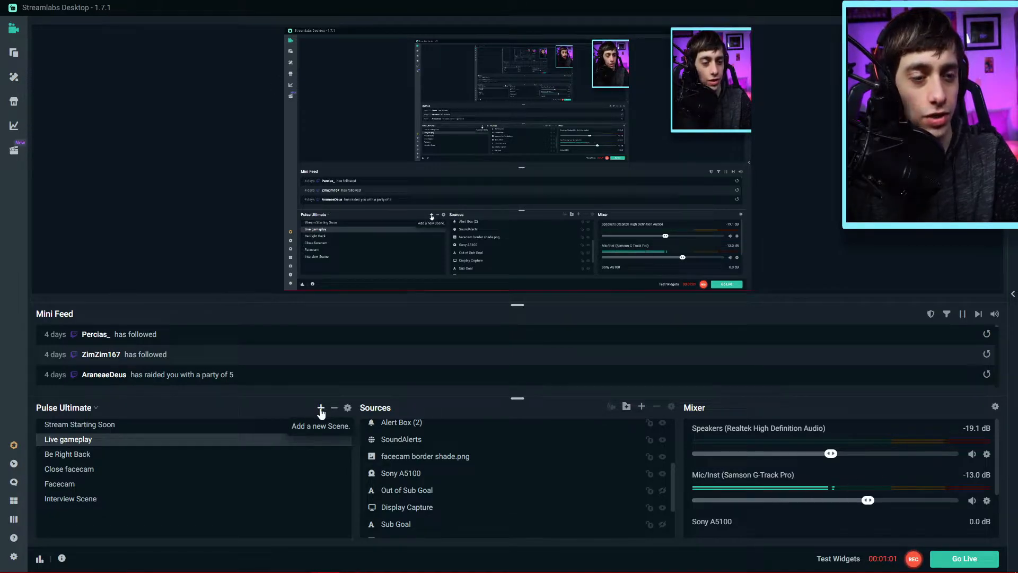
{"action": "mouse_move", "coordinate": [104, 456]}
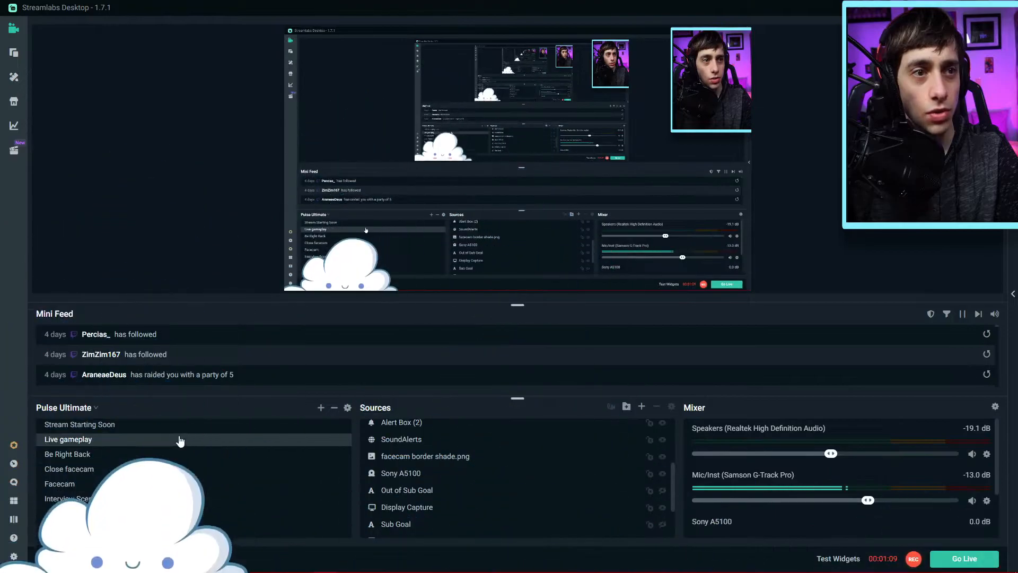
{"action": "mouse_move", "coordinate": [321, 407]}
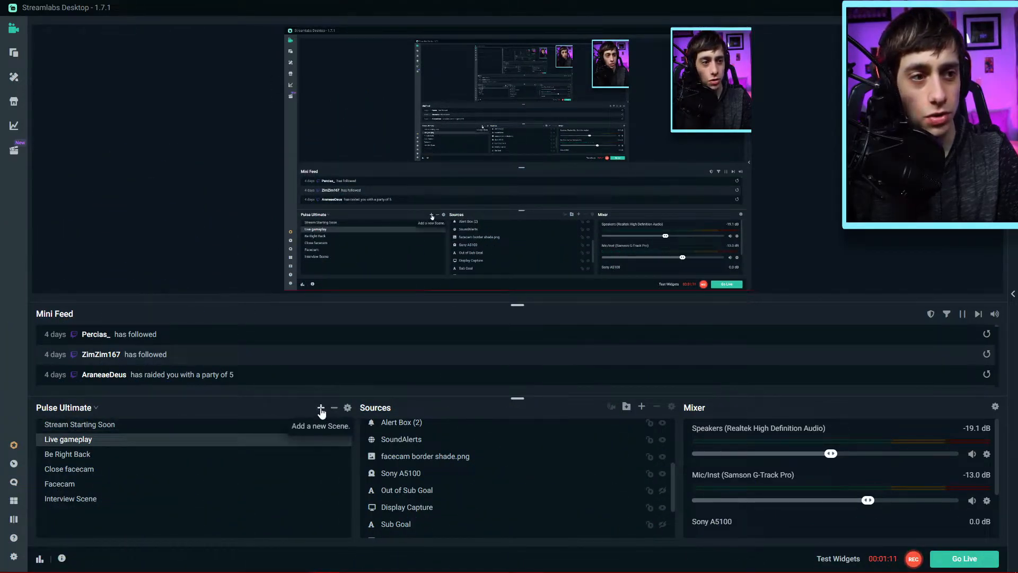
- Add a new scene named 'Test Zoom' to the scene list
{"action": "left_click", "coordinate": [320, 407]}
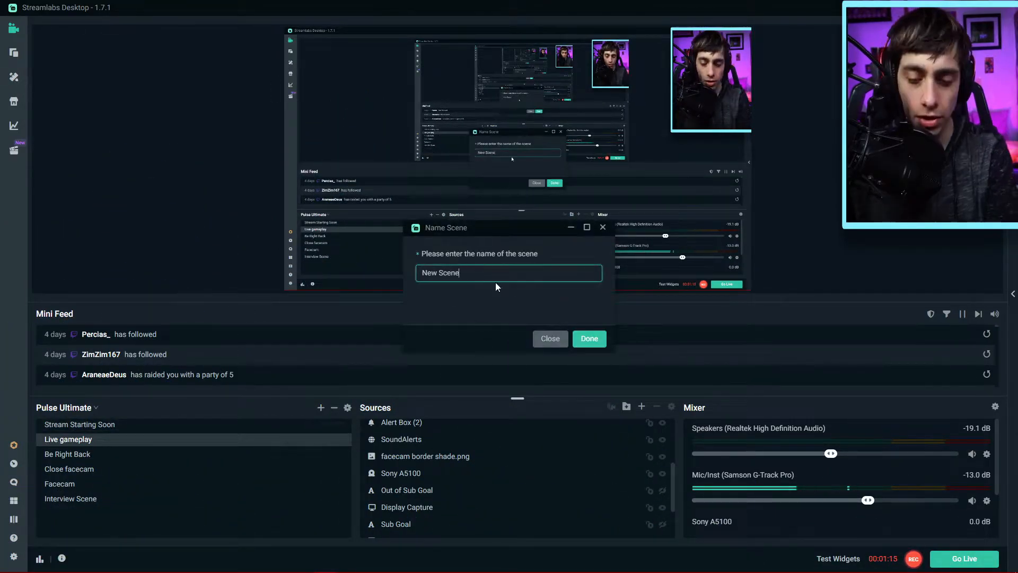
{"action": "type", "text": "Test"}
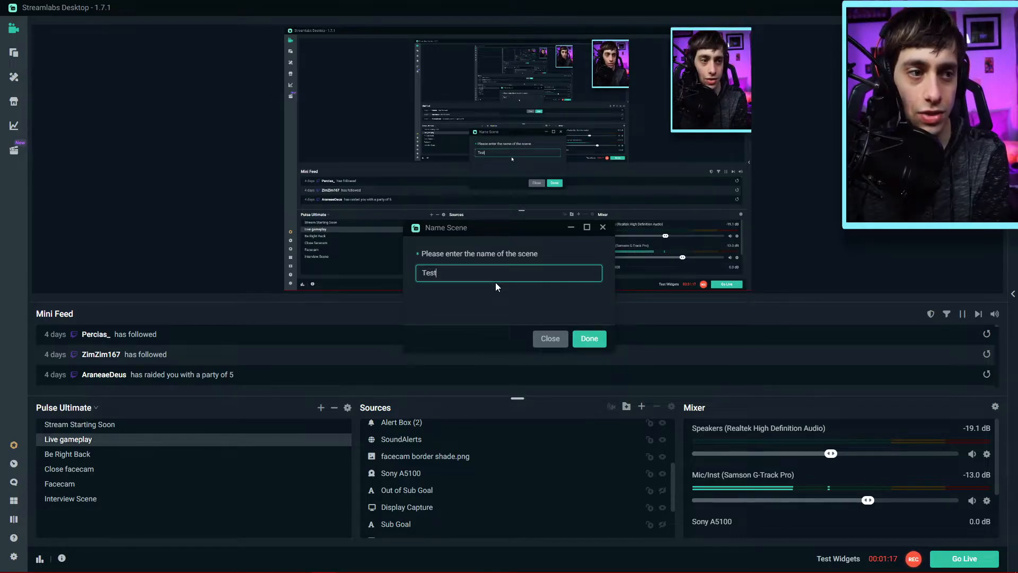
{"action": "left_click", "coordinate": [588, 338]}
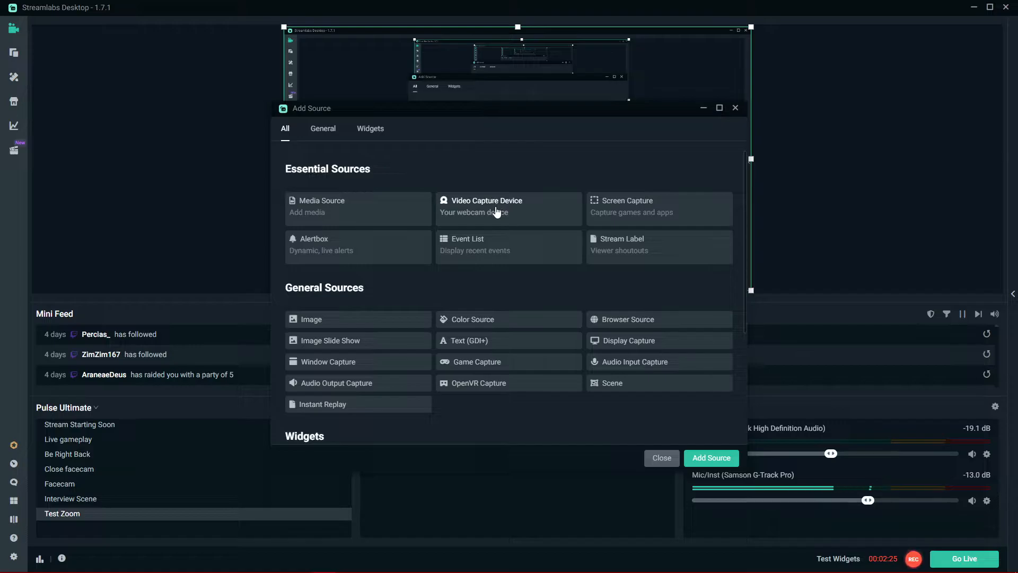
- Choose Video Capture Device and pick the existing Sony A5100 camera source
{"action": "left_click", "coordinate": [484, 209]}
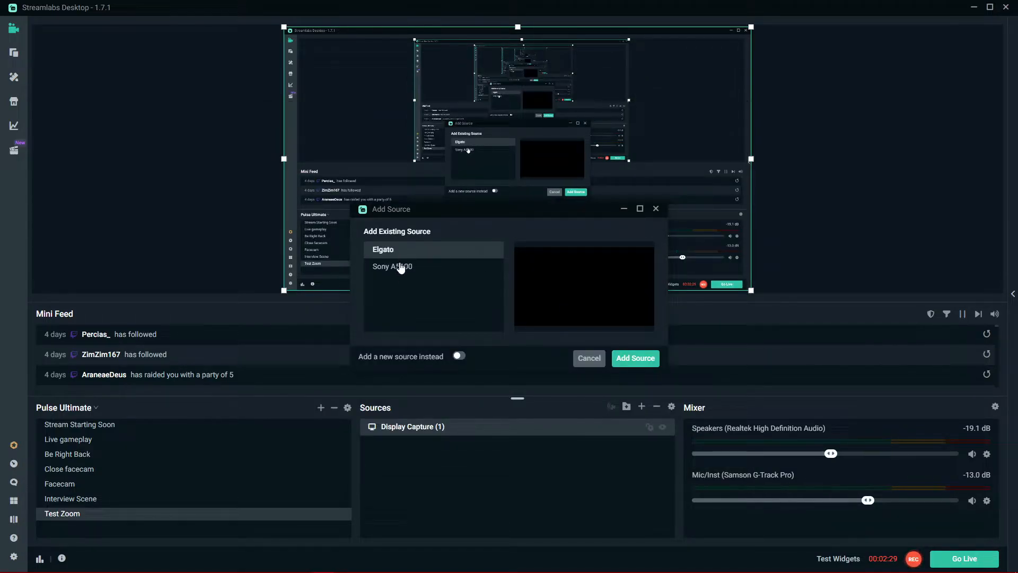
{"action": "left_click", "coordinate": [393, 266]}
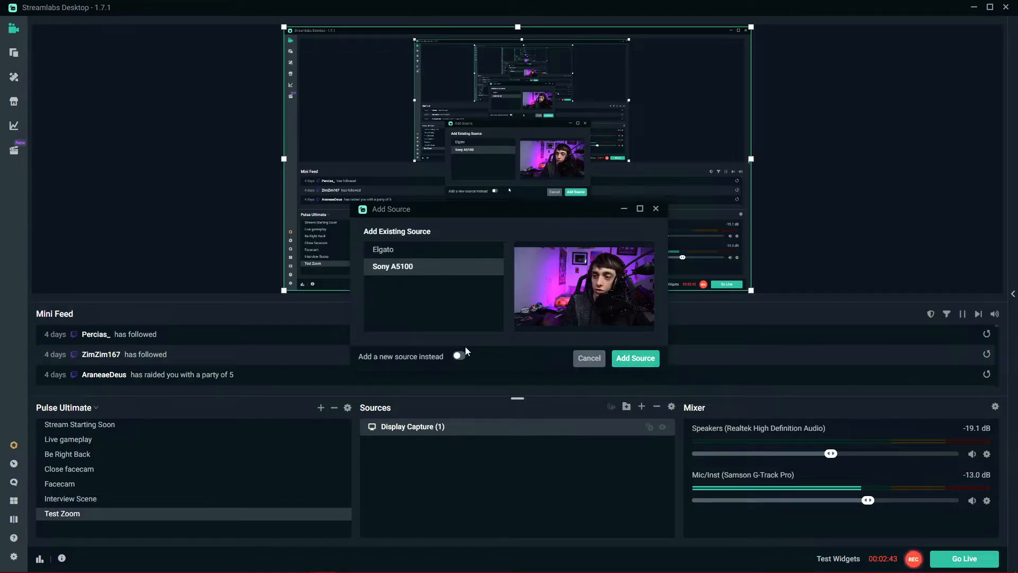
- Insert the existing Sony A5100 camera source into the Test Zoom scene
{"action": "left_click", "coordinate": [634, 358]}
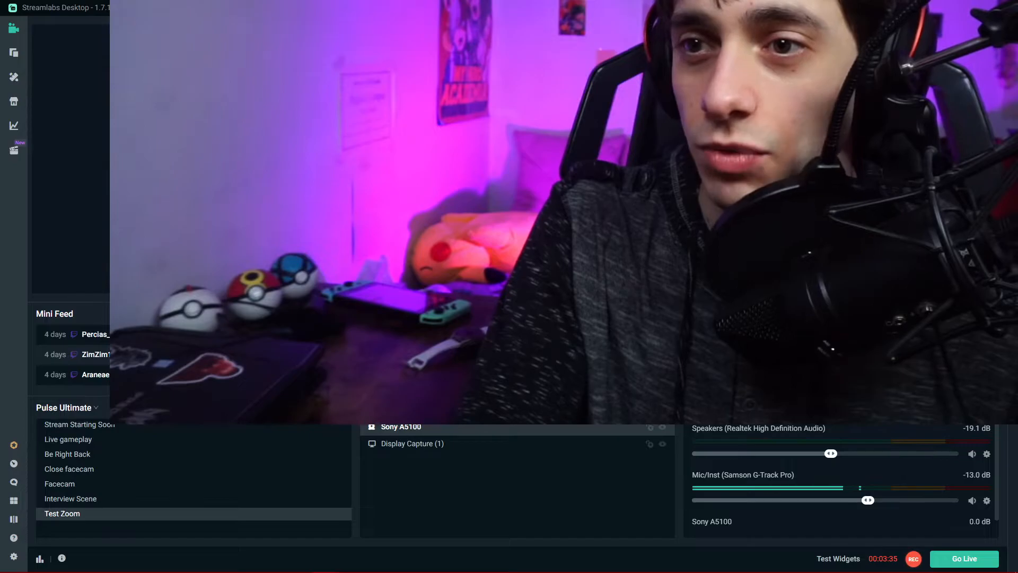